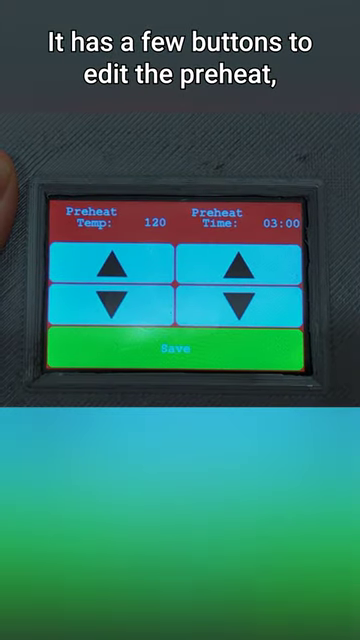
pyautogui.click(240, 270)
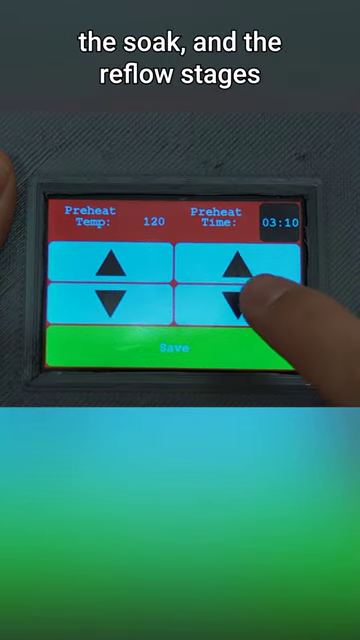